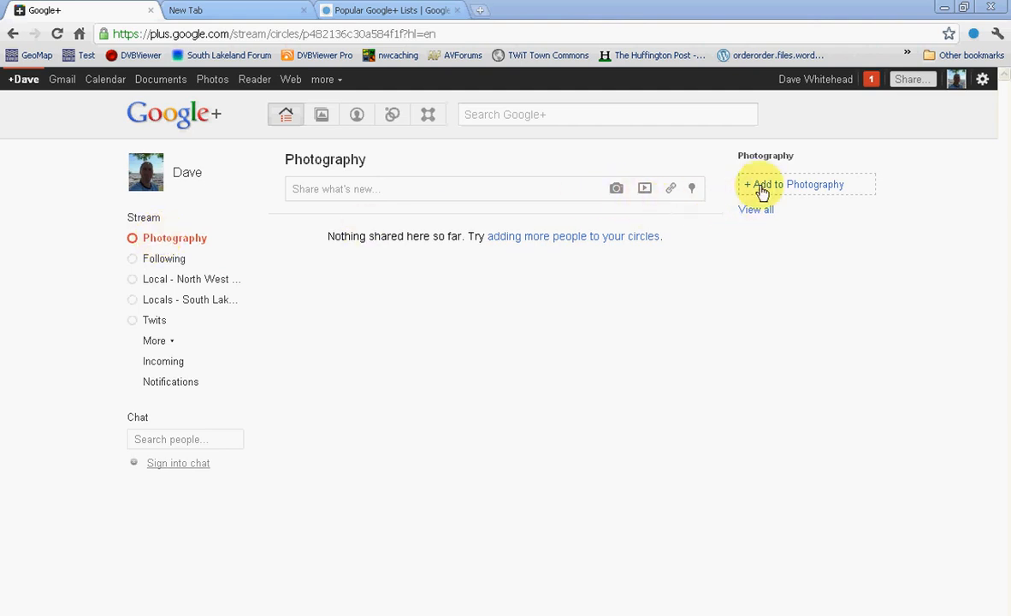
pyautogui.moveTo(522, 215)
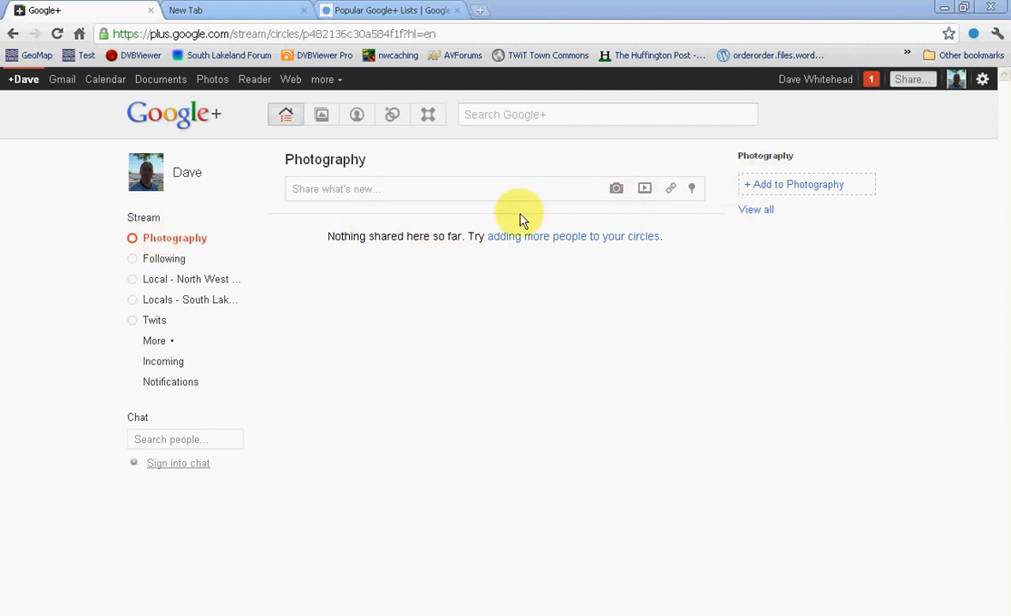
pyautogui.moveTo(323, 272)
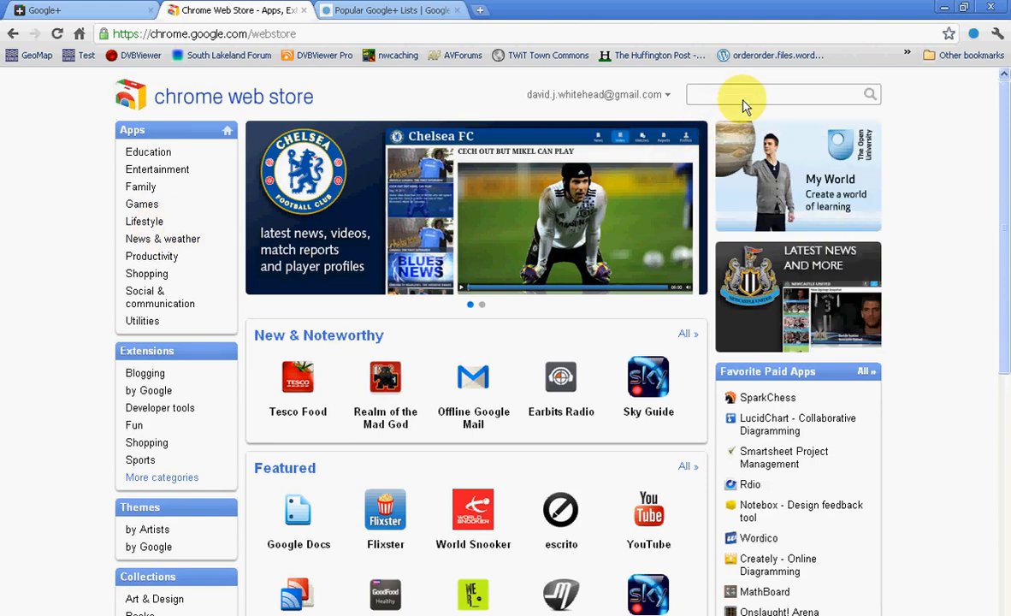
# - Search the Chrome Web Store for 'circle+' and view the Circle+ extension's details page
pyautogui.write('circle+')
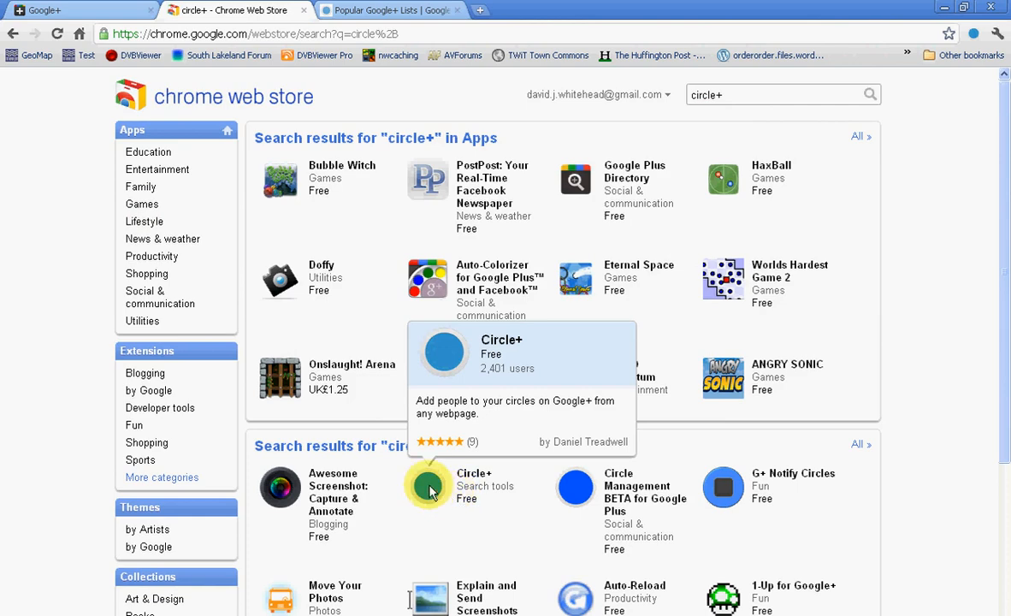
pyautogui.click(428, 489)
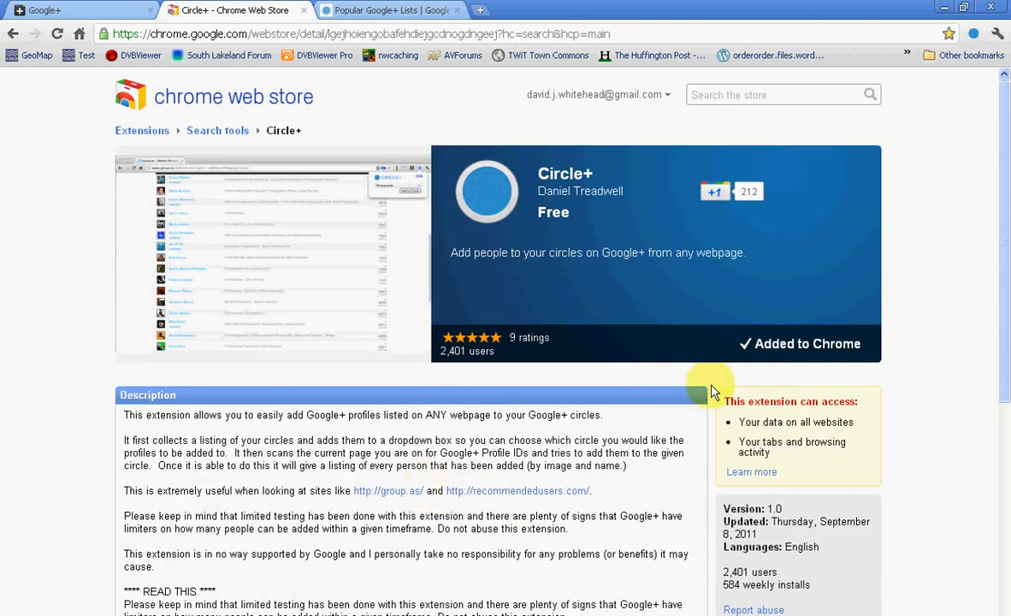
pyautogui.moveTo(756, 339)
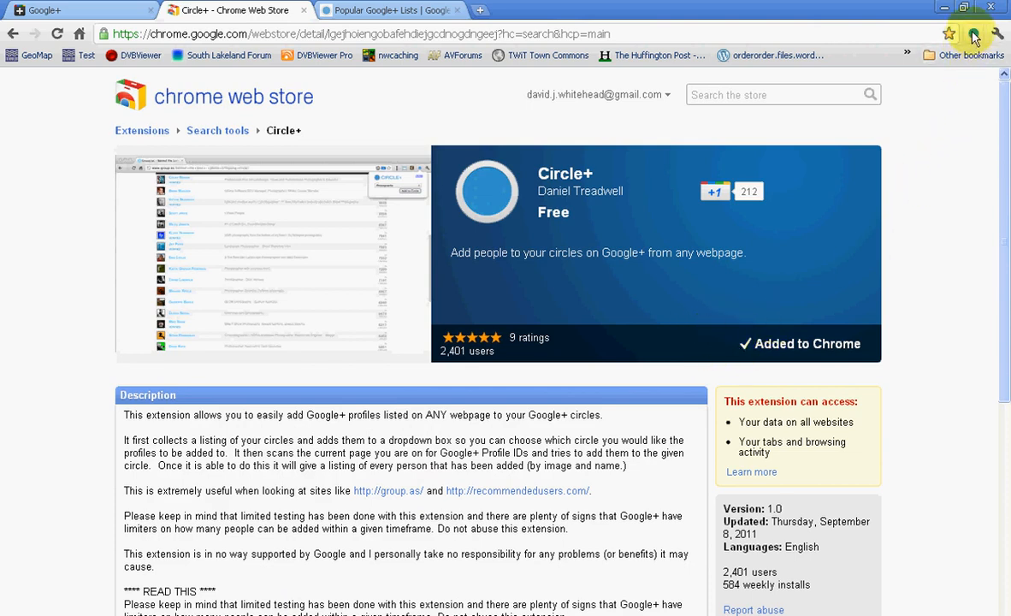
pyautogui.moveTo(975, 34)
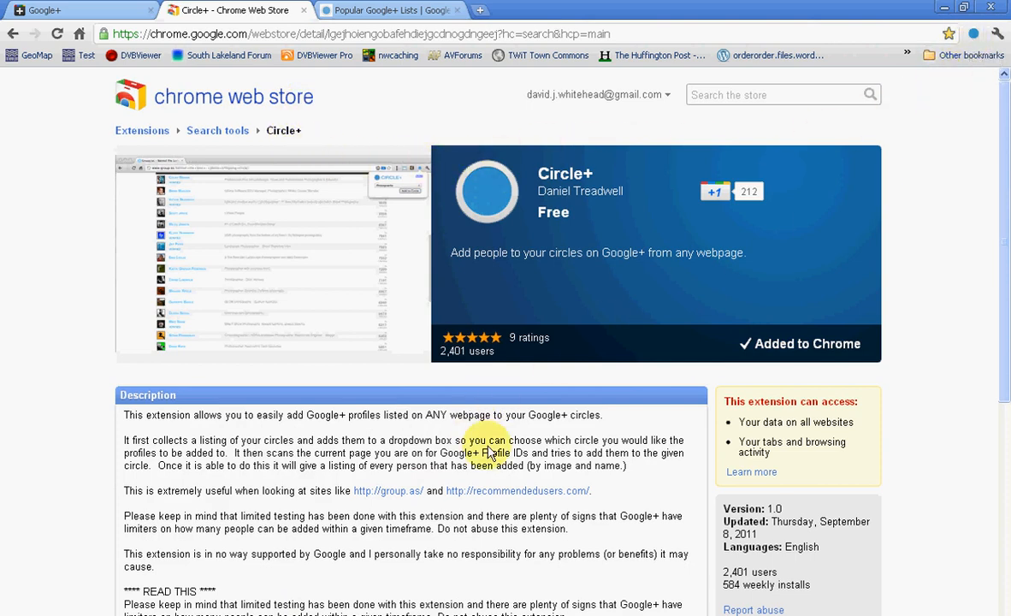
pyautogui.moveTo(368, 336)
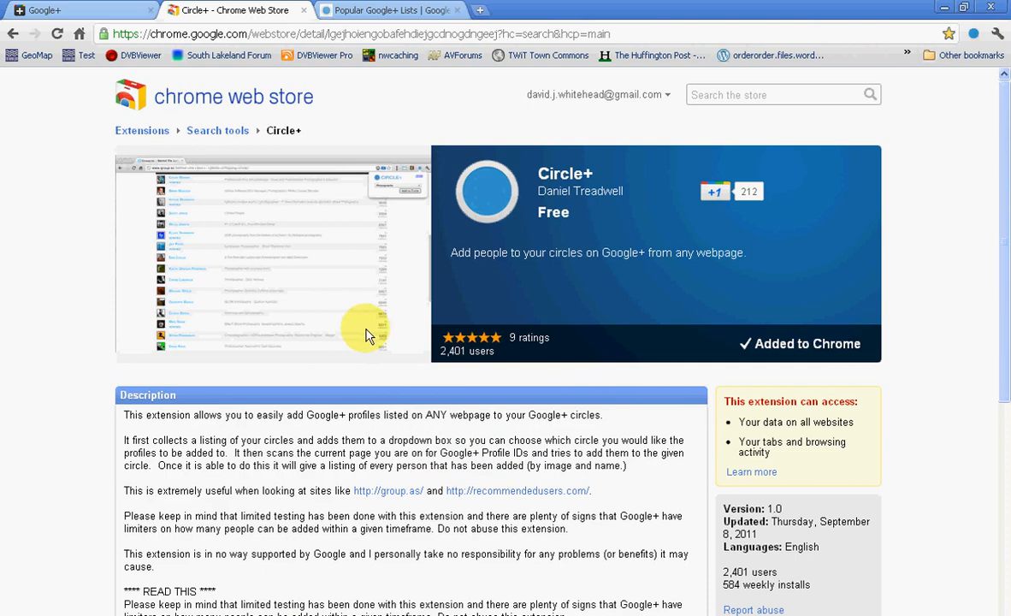
pyautogui.moveTo(532, 314)
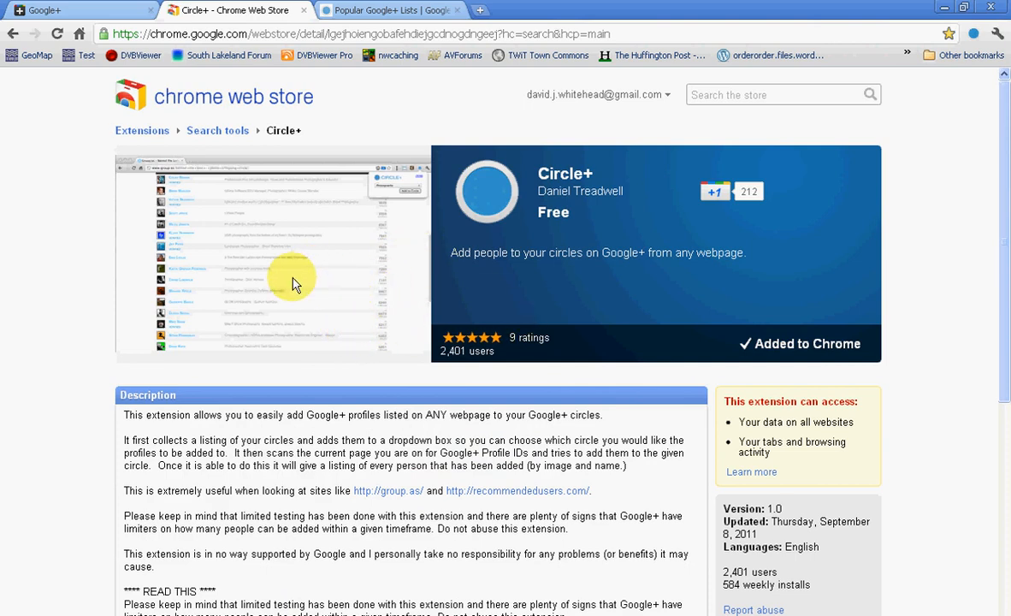
pyautogui.moveTo(408, 32)
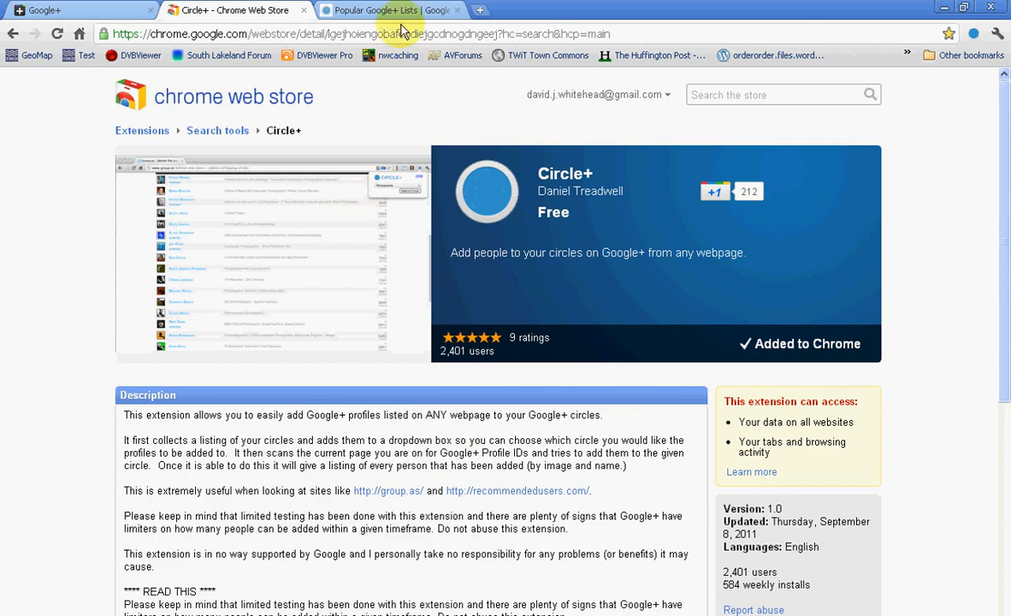
# - Go to the gpc.fm lists site and load the Nature & Landscape Photographers list
pyautogui.click(391, 11)
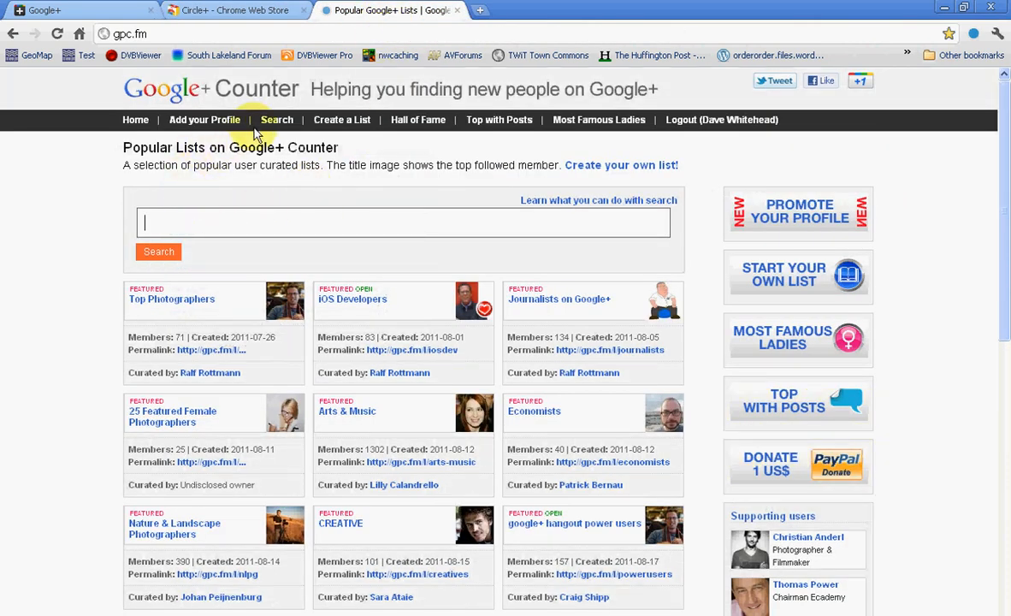
pyautogui.moveTo(62, 246)
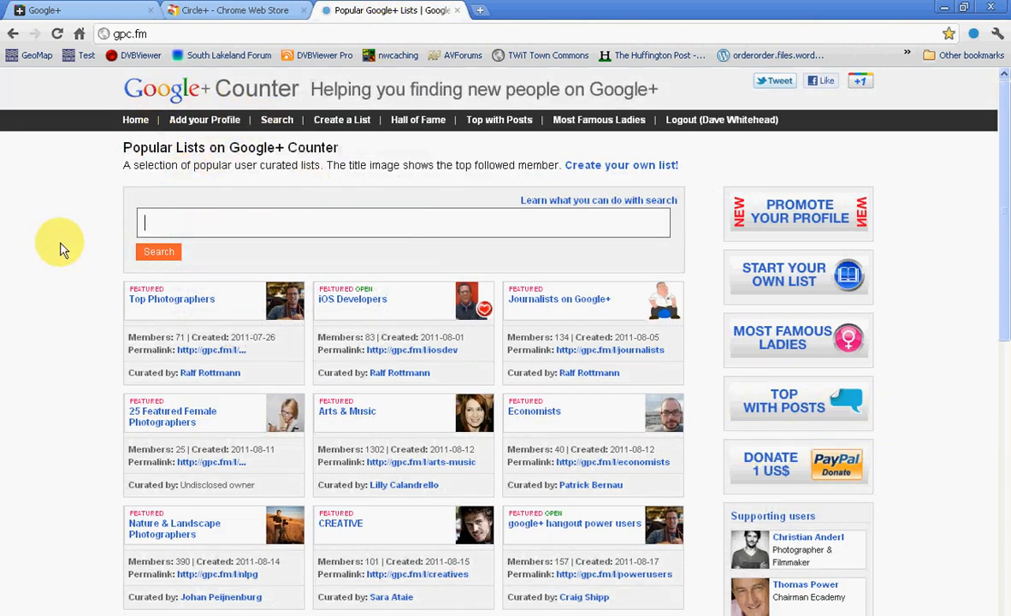
pyautogui.moveTo(82, 308)
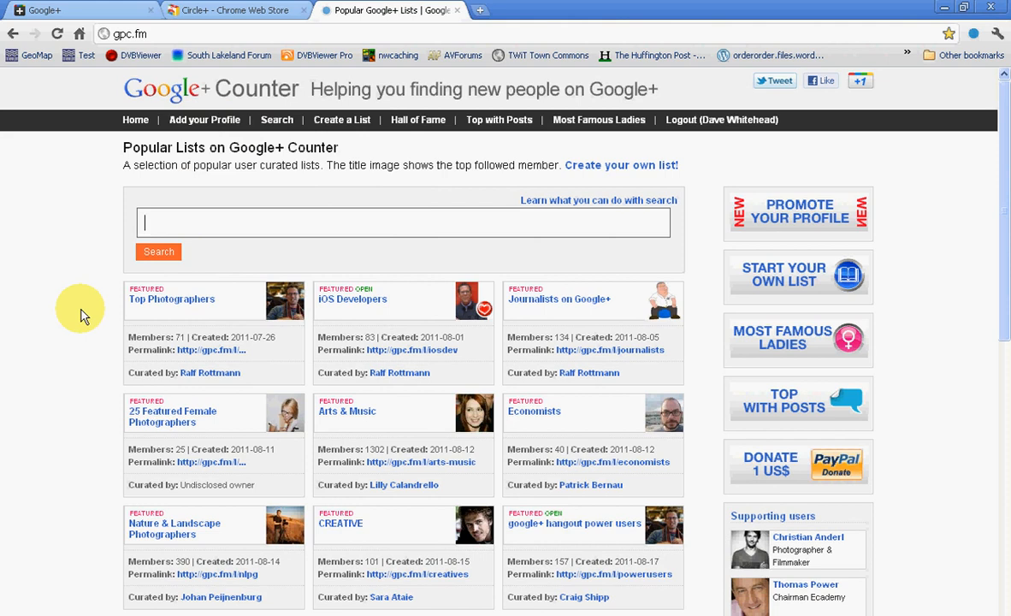
pyautogui.moveTo(69, 561)
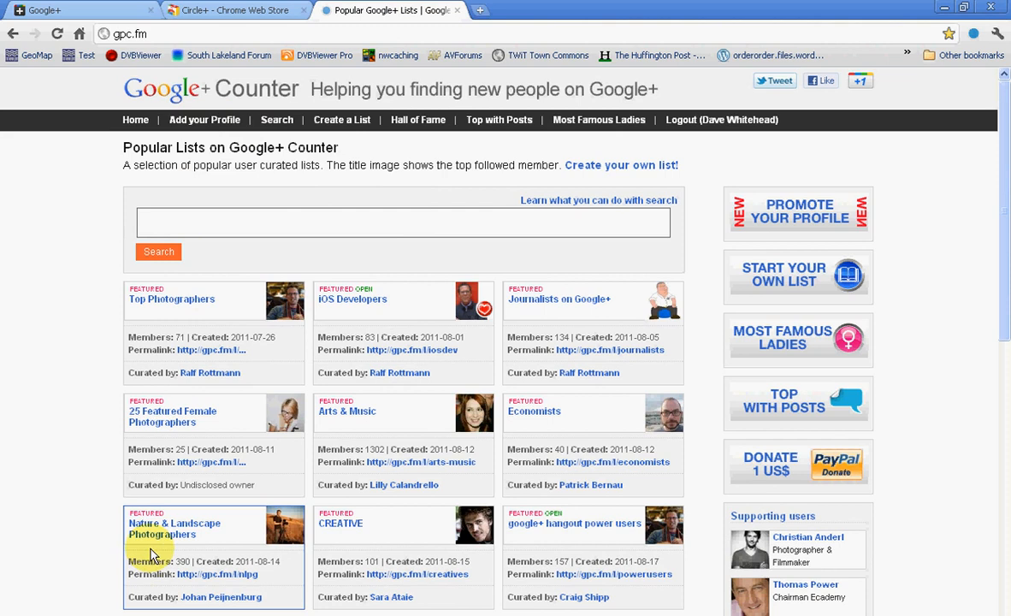
pyautogui.moveTo(116, 561)
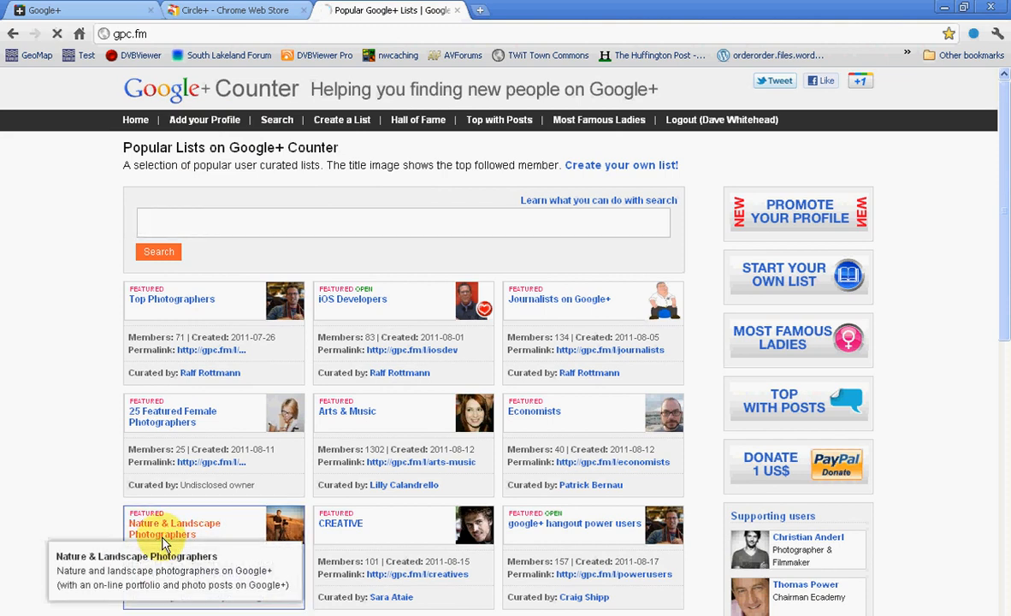
pyautogui.click(175, 527)
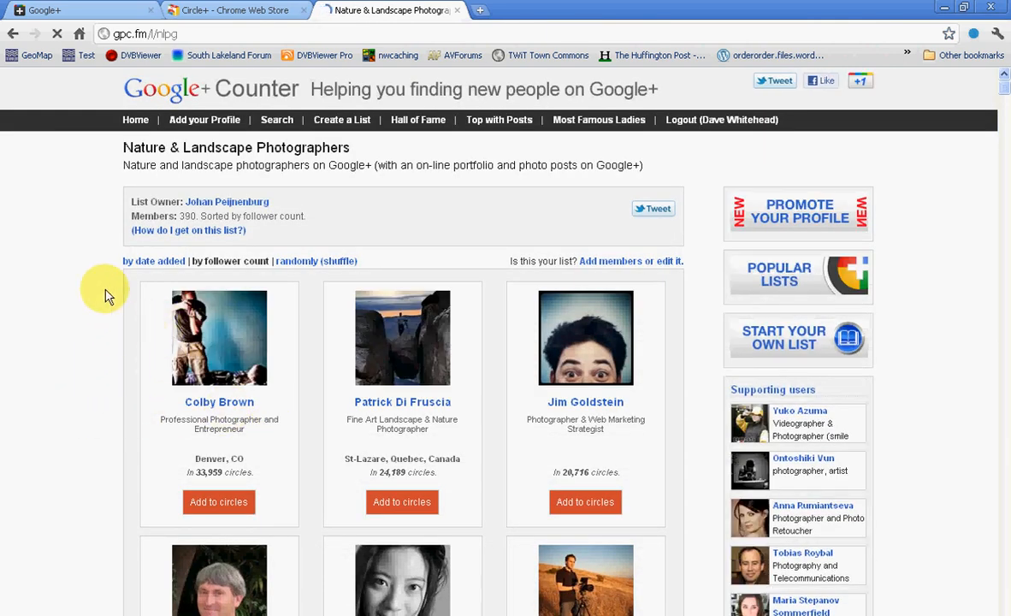
pyautogui.moveTo(92, 294)
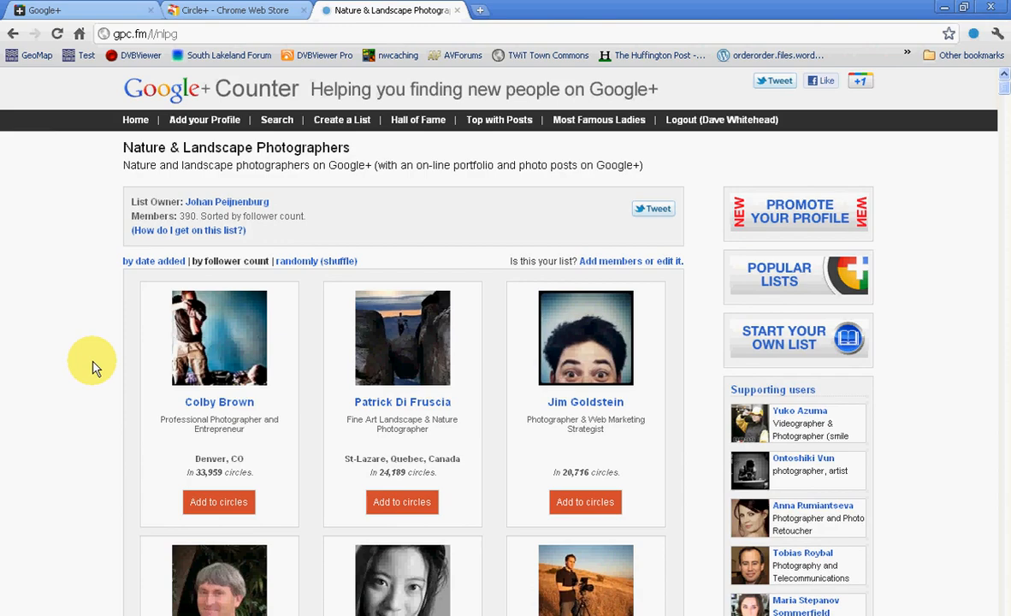
# - Scroll through the 390-member list of photographers sorted by follower count
pyautogui.scroll(-3)
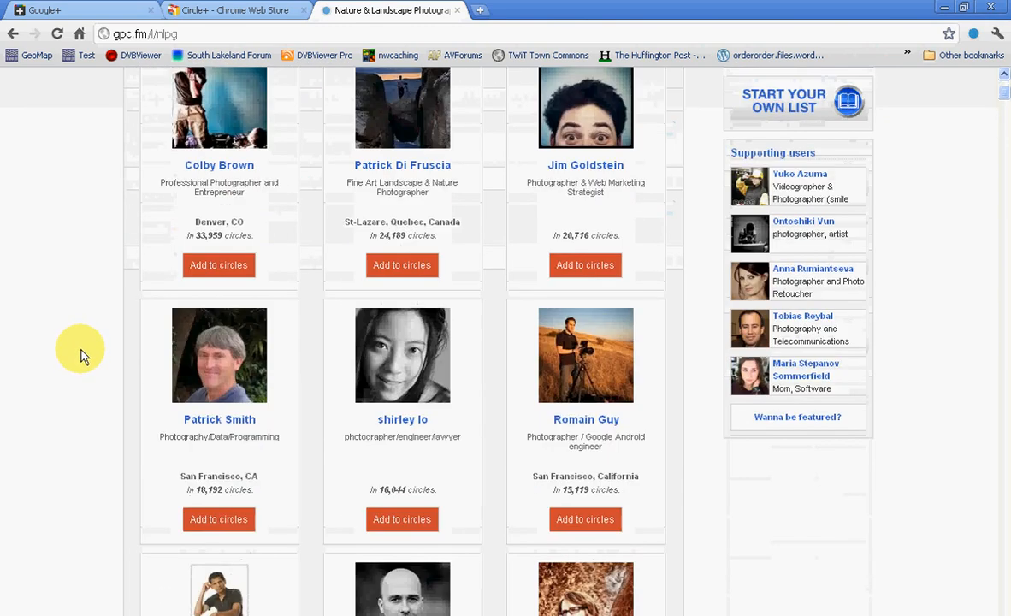
pyautogui.scroll(-3)
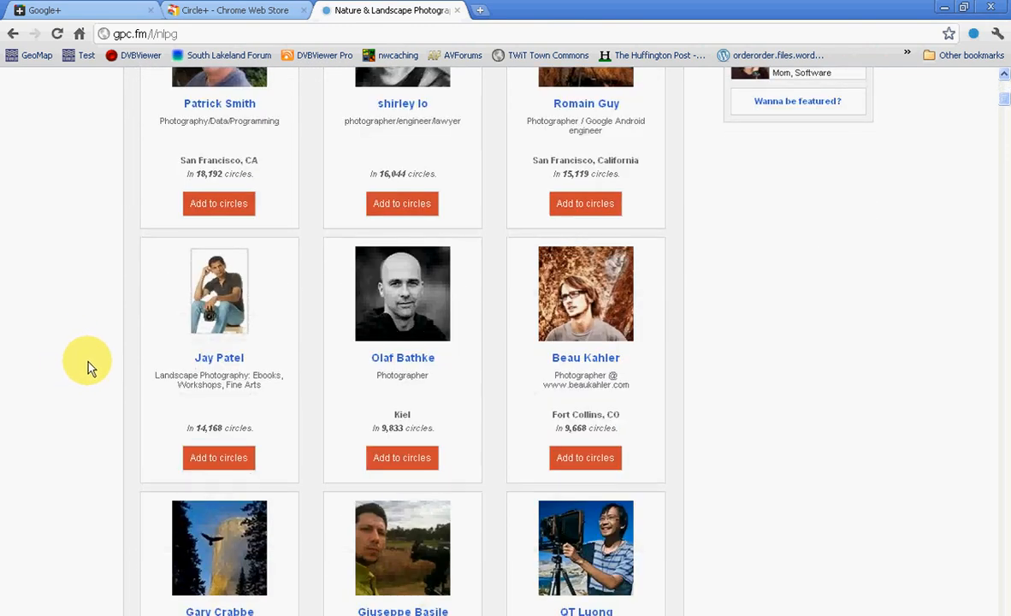
pyautogui.scroll(-3)
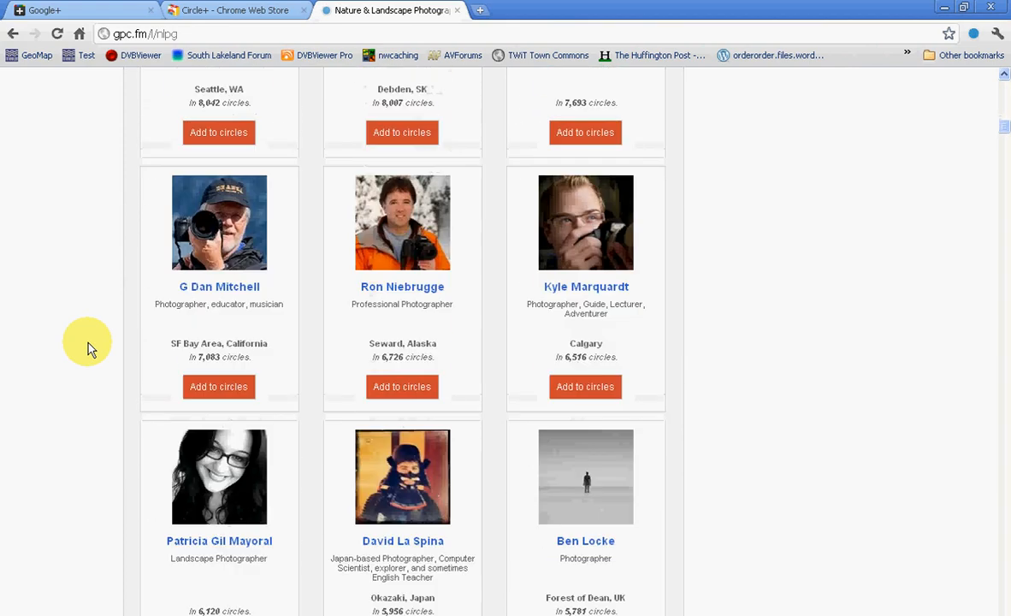
pyautogui.scroll(-3)
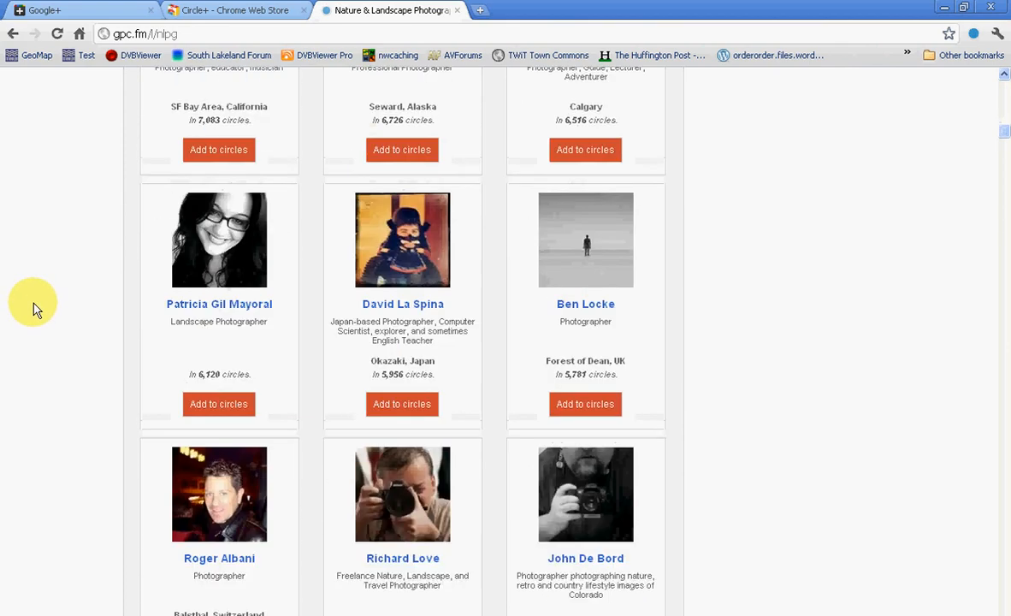
pyautogui.scroll(-3)
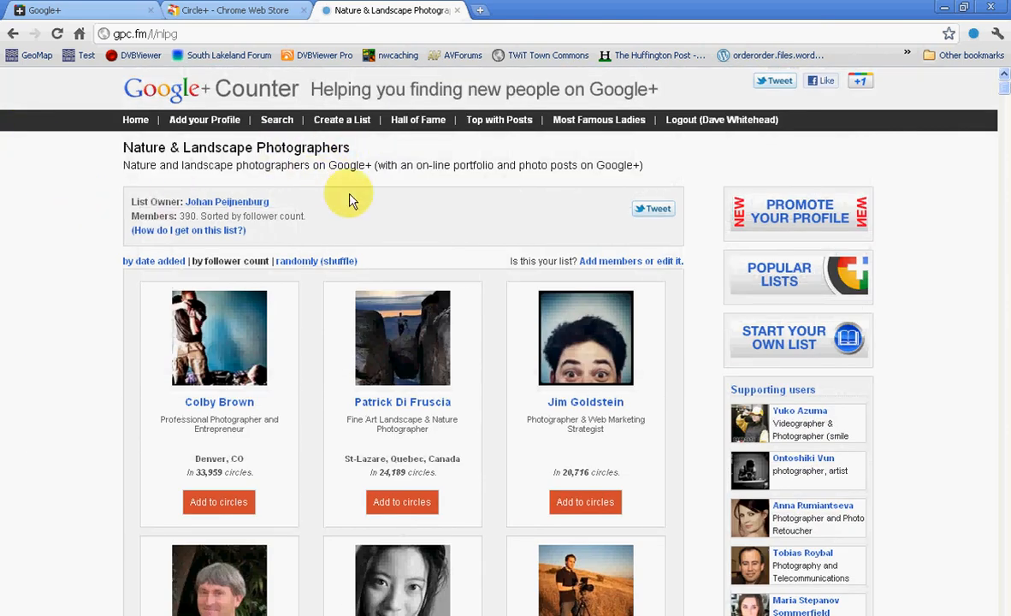
# - Use the Circle+ panel to add the listed photographers to the Photography circle and review the added profiles
pyautogui.click(972, 34)
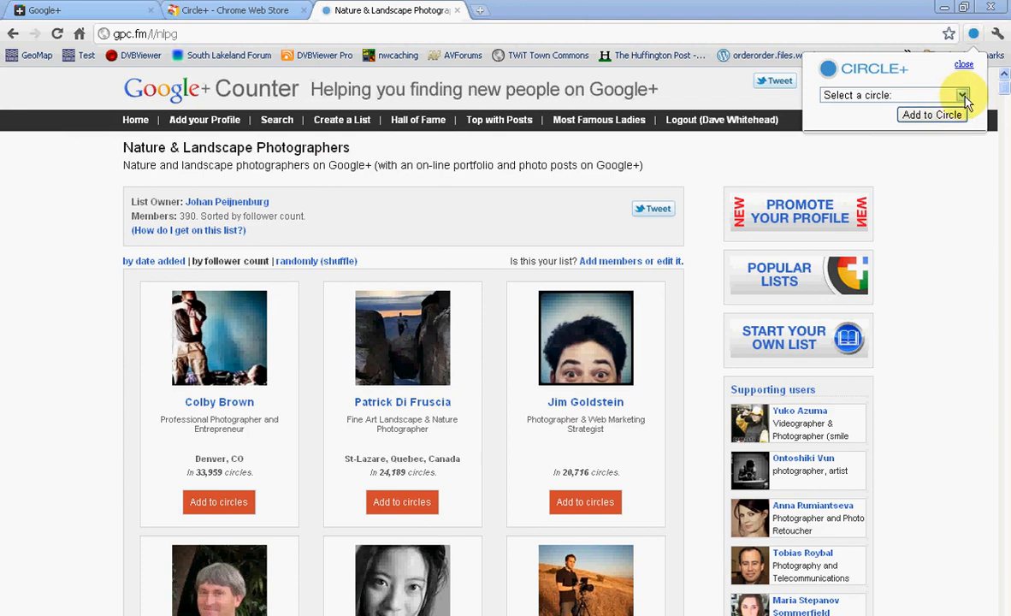
pyautogui.click(985, 95)
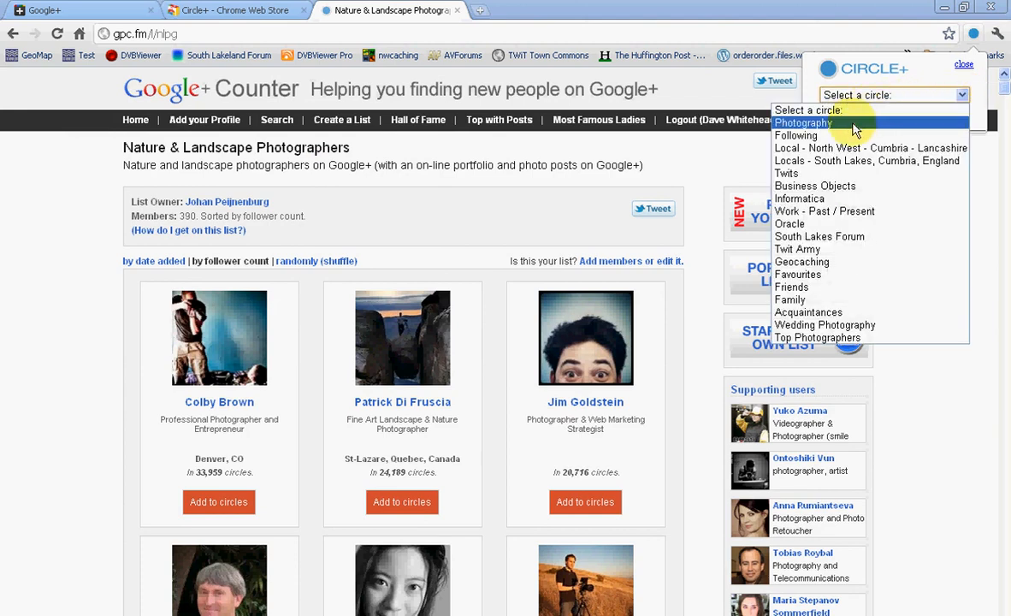
pyautogui.click(802, 123)
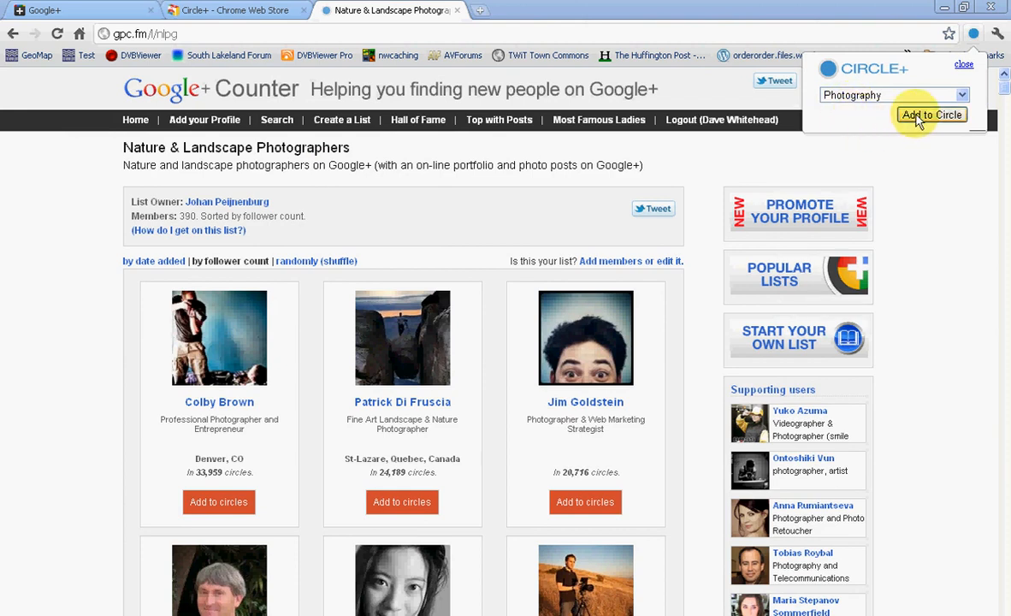
pyautogui.click(932, 113)
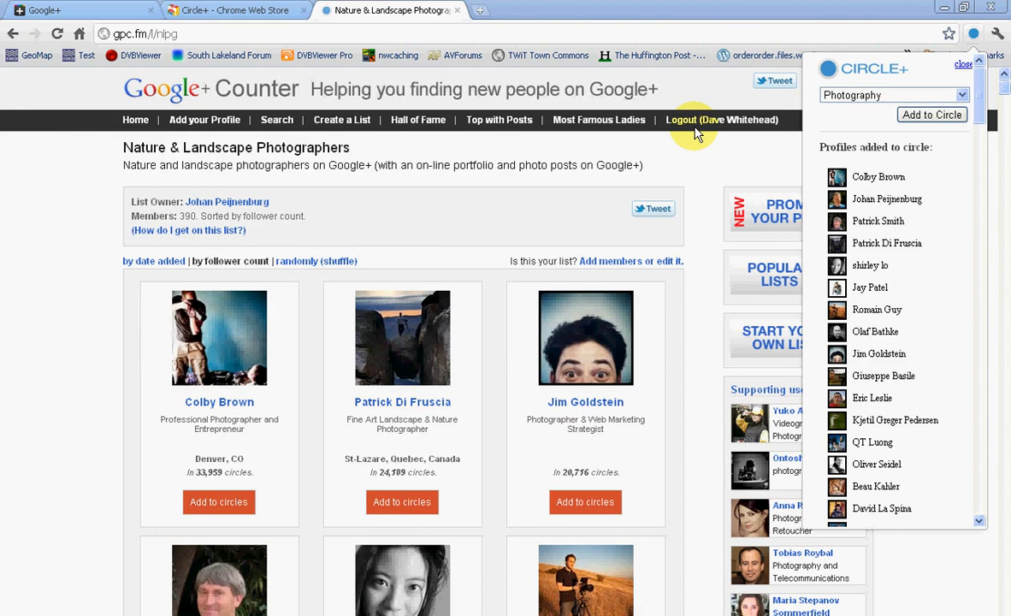
pyautogui.moveTo(637, 200)
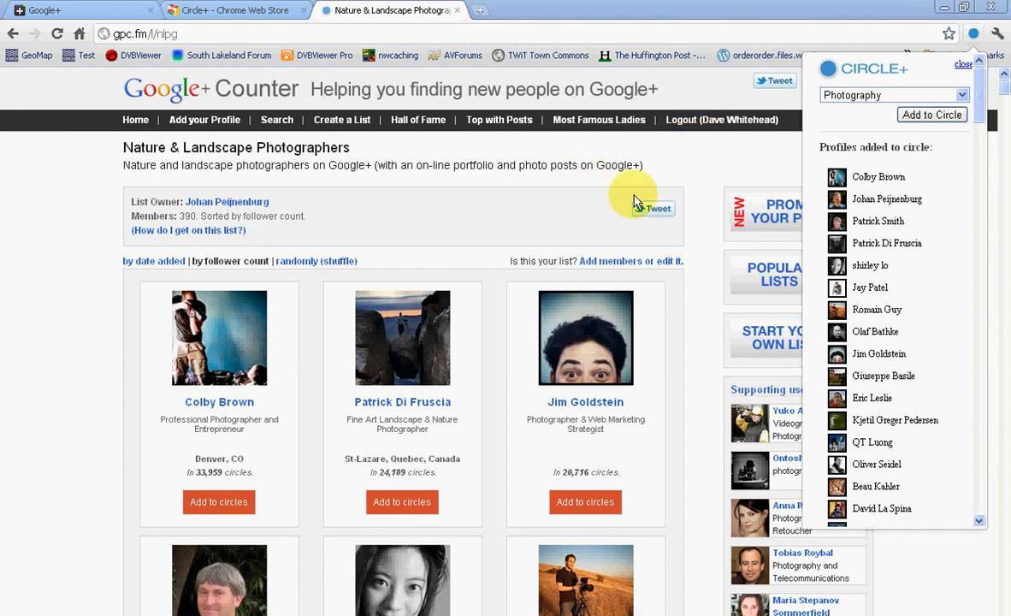
pyautogui.scroll(-3)
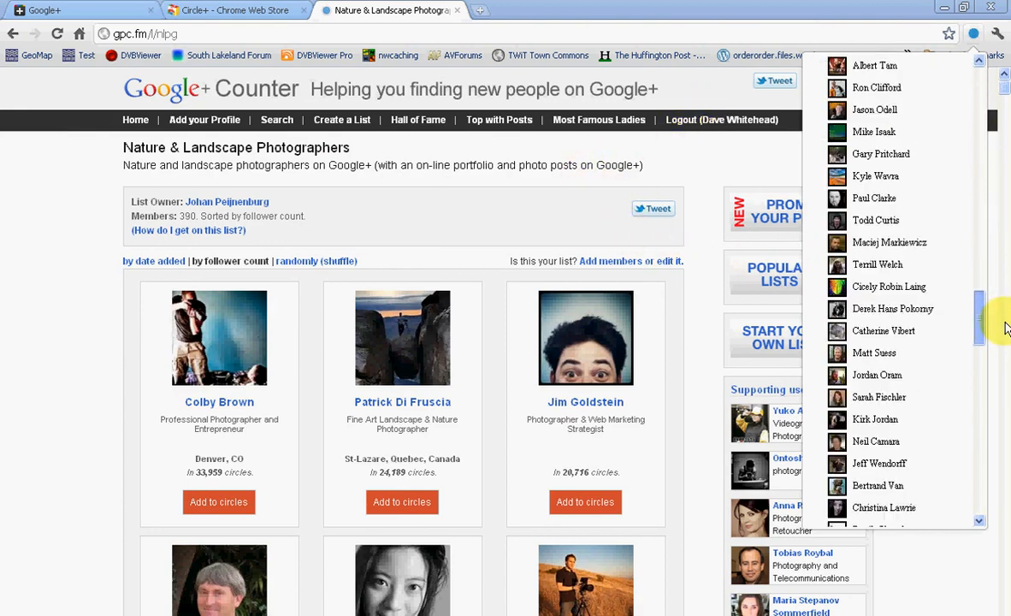
pyautogui.scroll(-3)
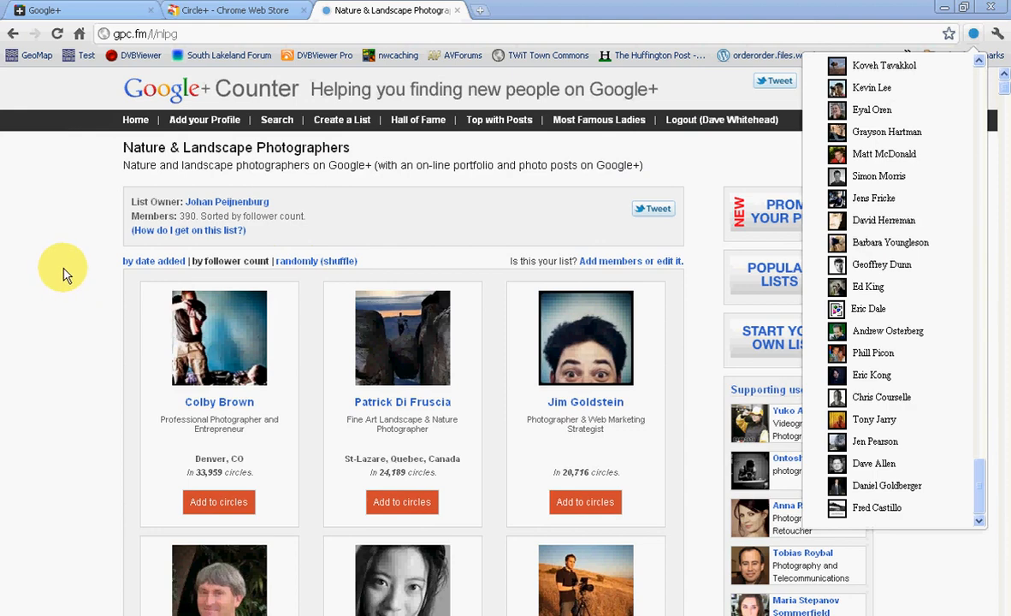
pyautogui.moveTo(52, 171)
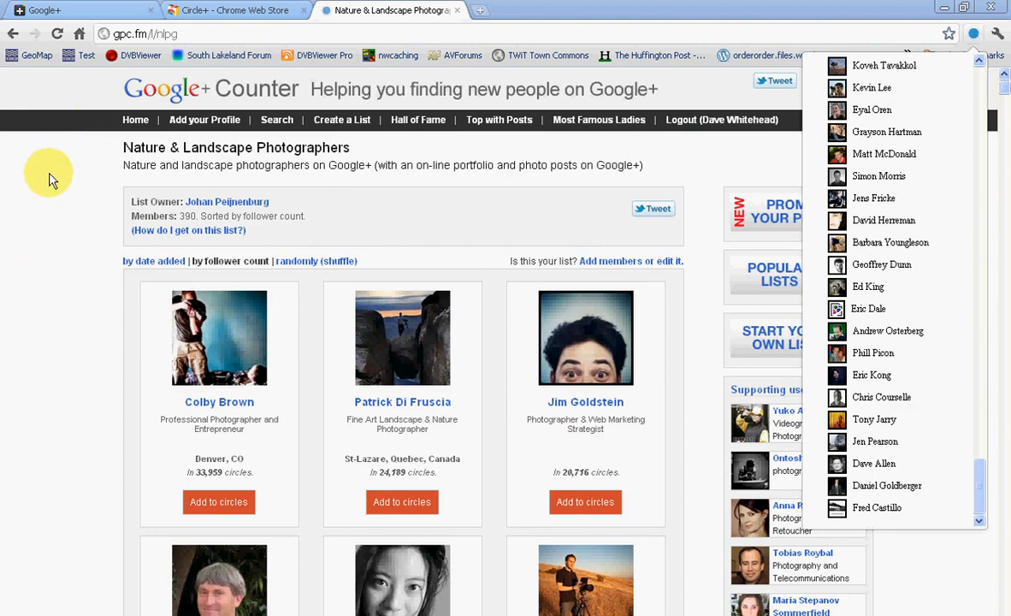
# - View the Photography circle stream on Google+ and enlarge the mountain landscape photo, then return to the stream
pyautogui.click(48, 10)
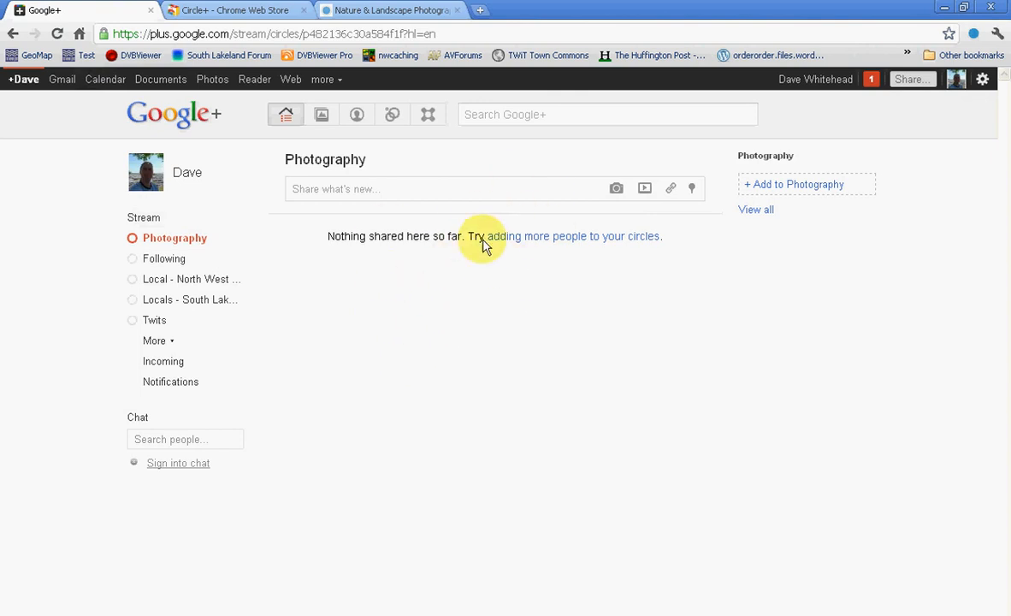
pyautogui.moveTo(175, 238)
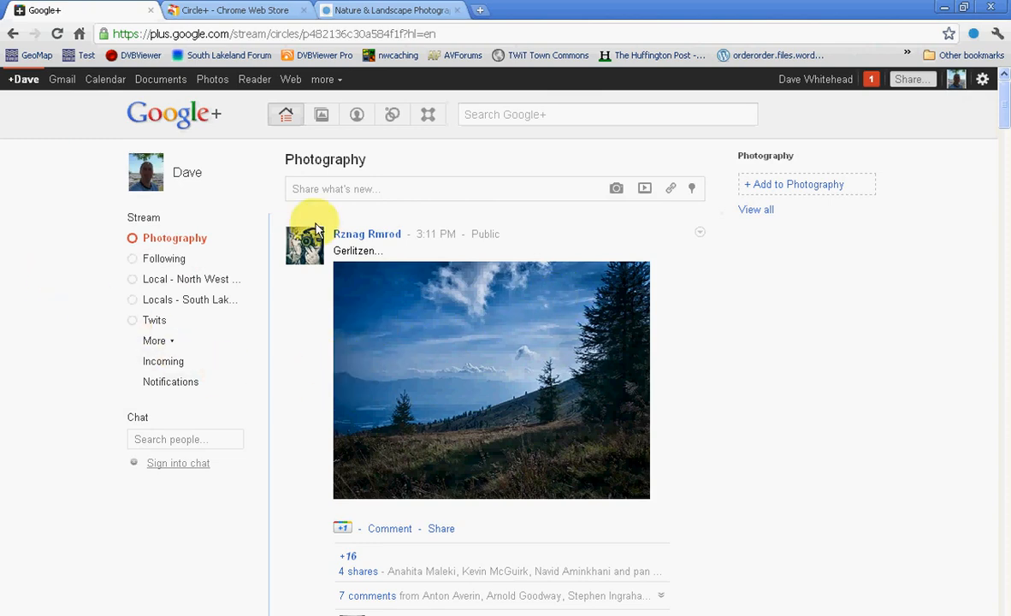
pyautogui.moveTo(740, 469)
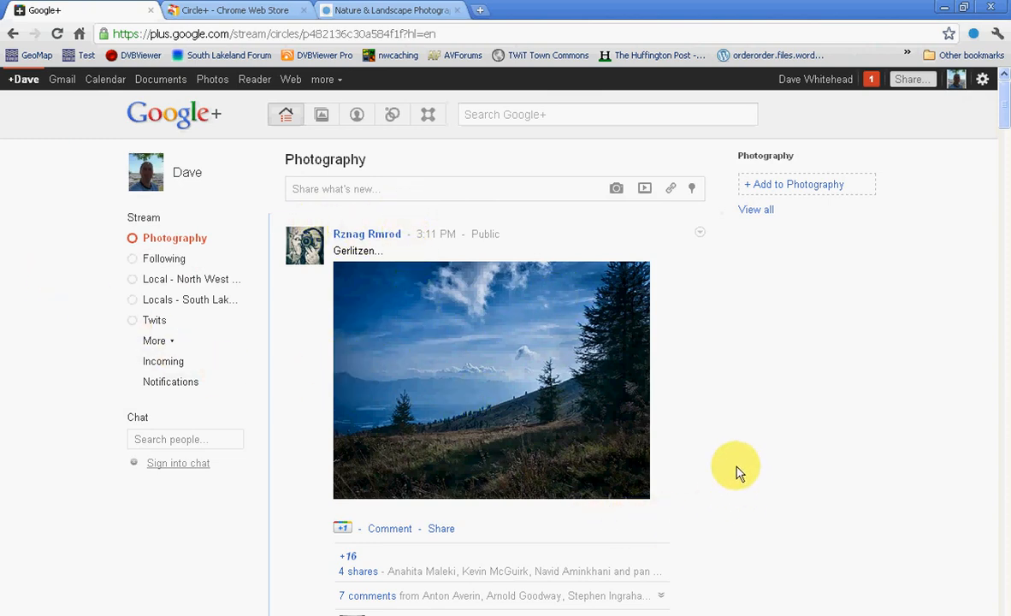
pyautogui.click(491, 380)
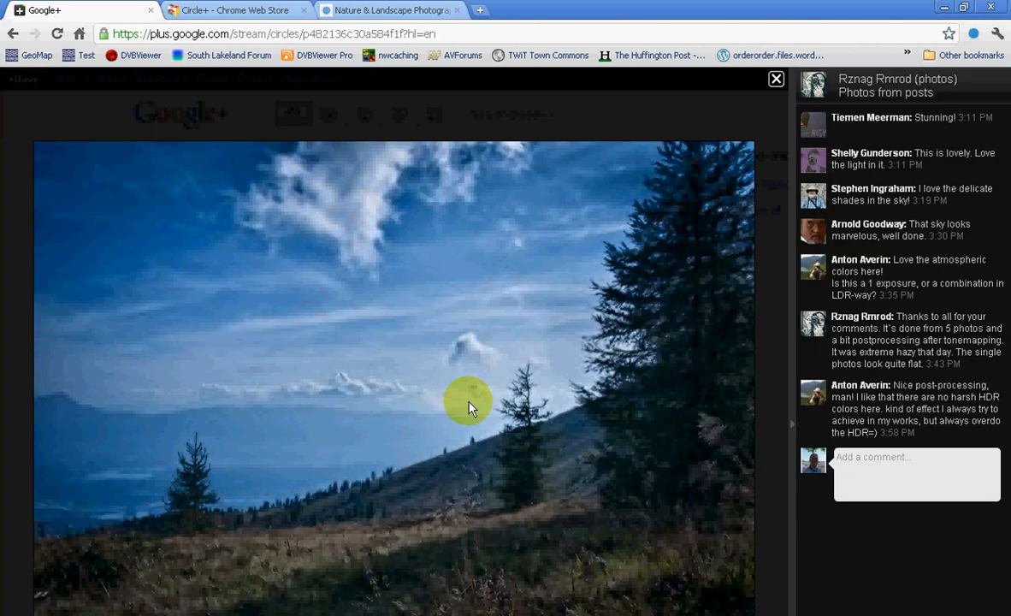
pyautogui.moveTo(785, 187)
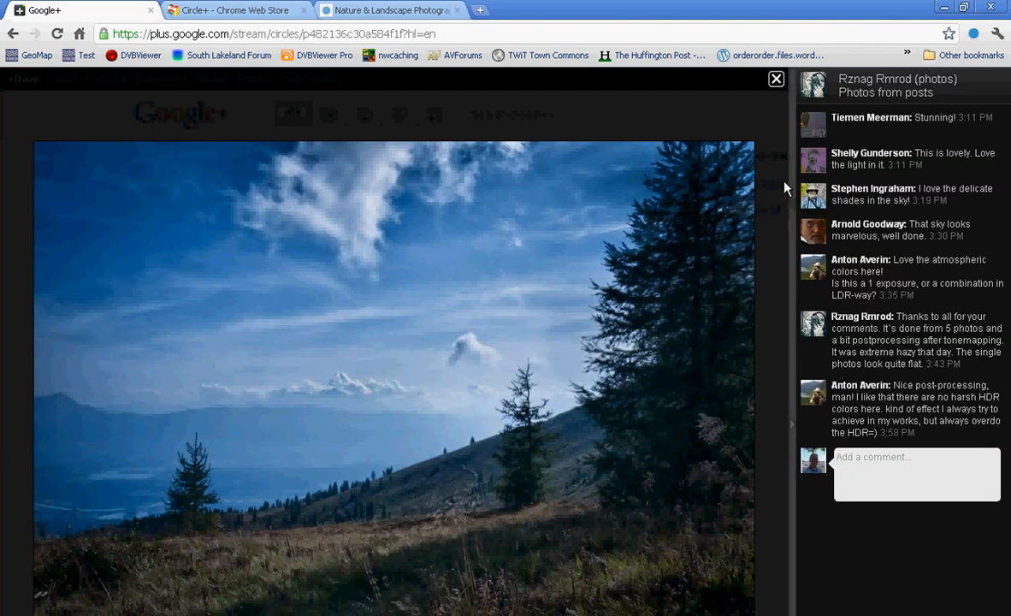
pyautogui.moveTo(782, 116)
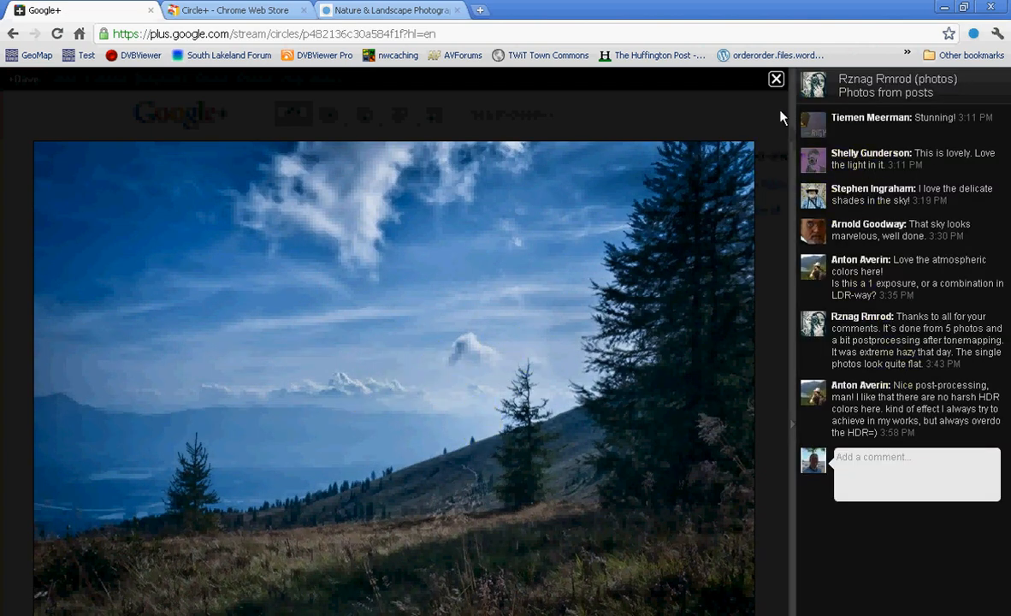
pyautogui.click(775, 78)
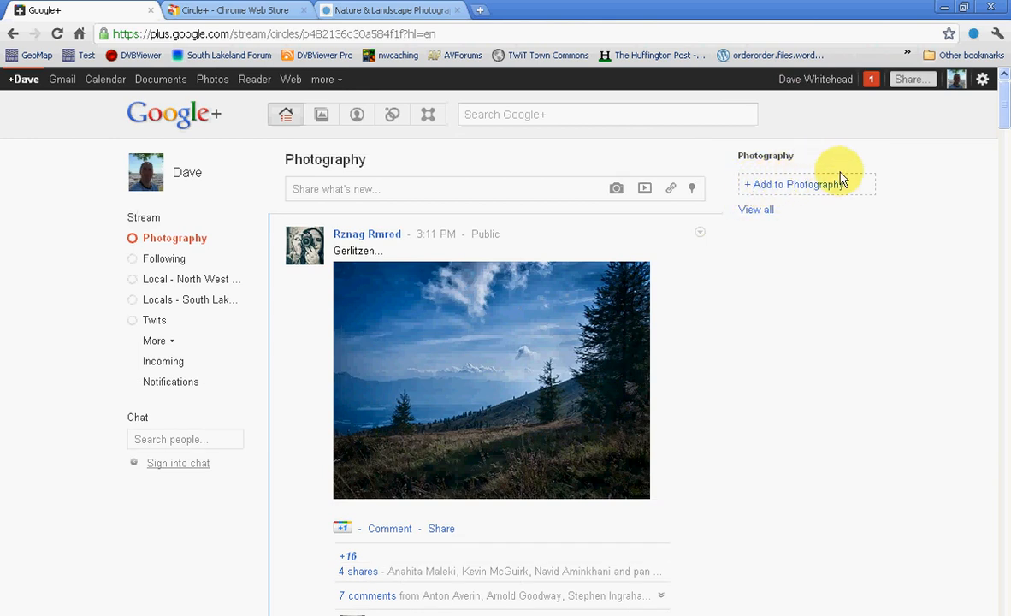
pyautogui.moveTo(778, 214)
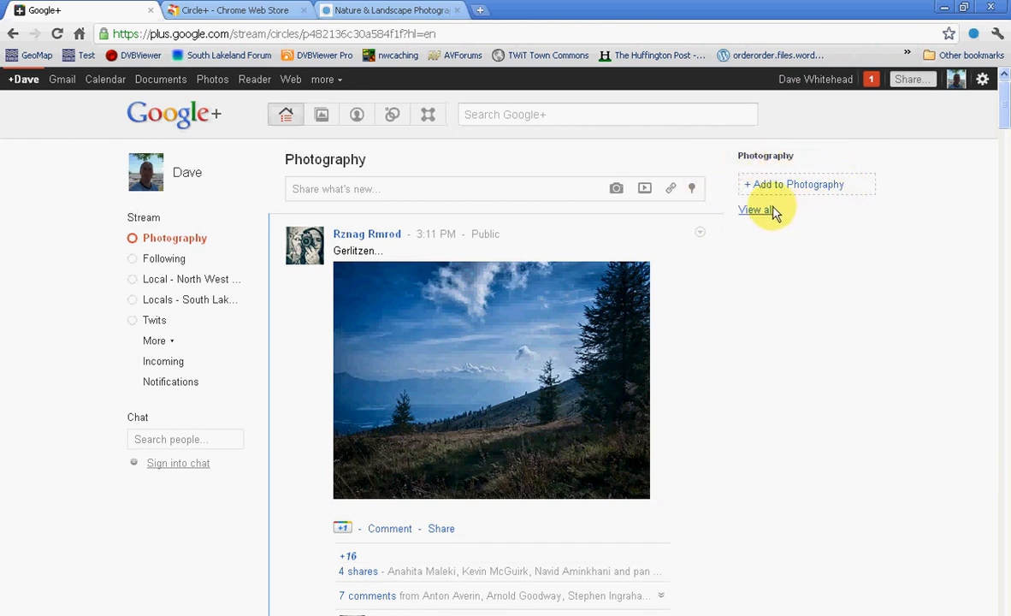